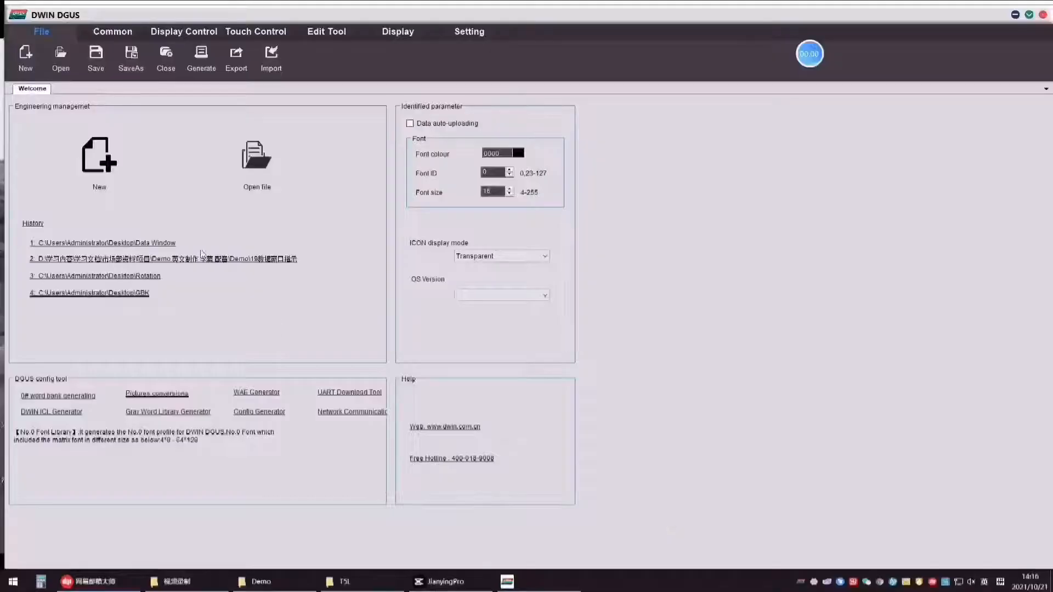
Step: Create a new 1024x768 project in the Data Window folder on the desktop
left_click(98, 161)
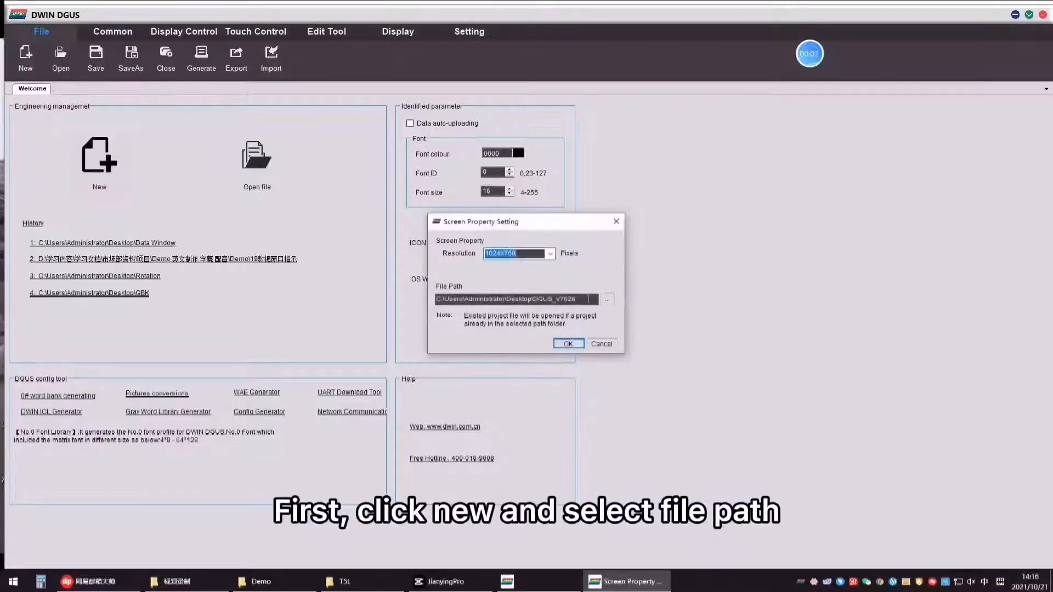
left_click(607, 298)
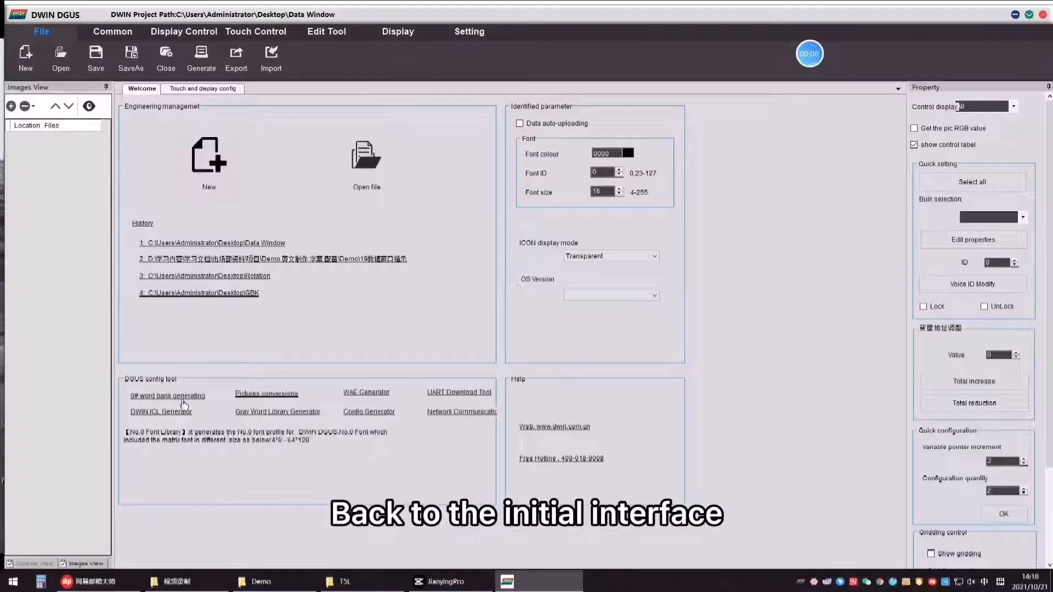
Step: Compress 00.bmp into an icon library named 32 in DWIN_SET via the ICL Generator
left_click(160, 411)
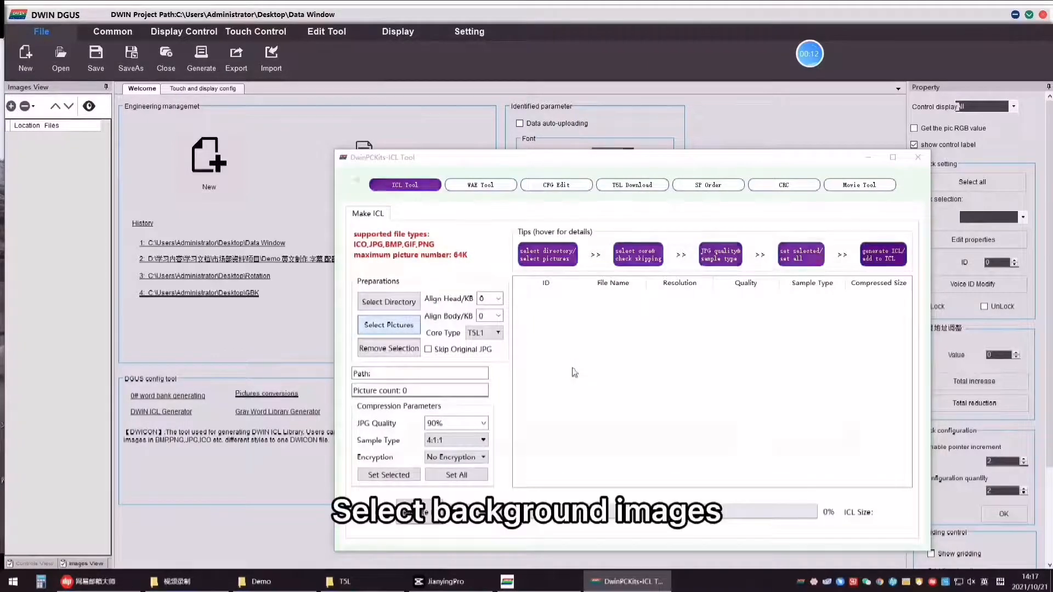
left_click(388, 325)
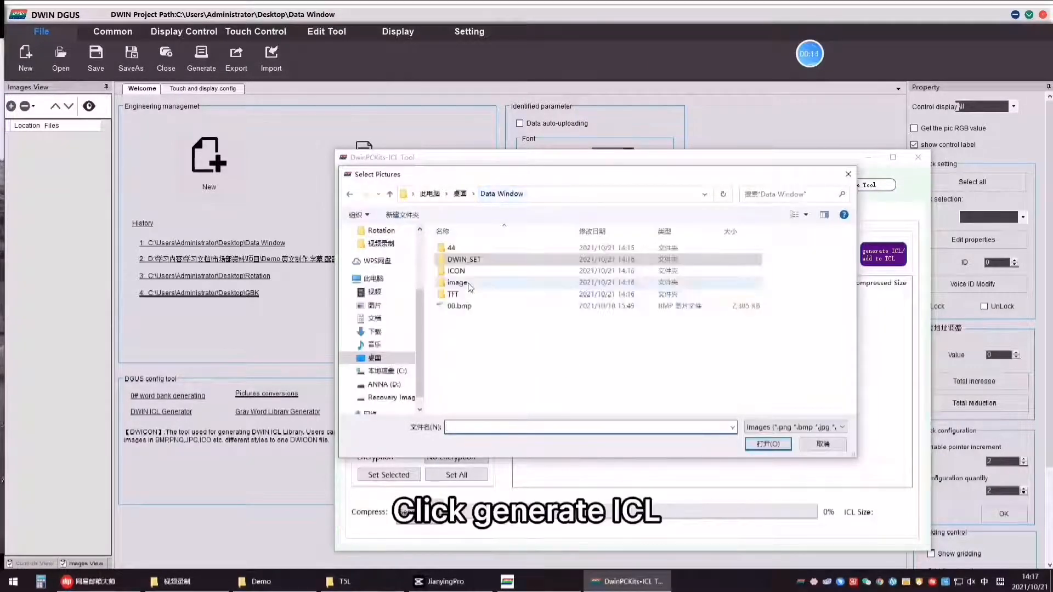
left_click(767, 444)
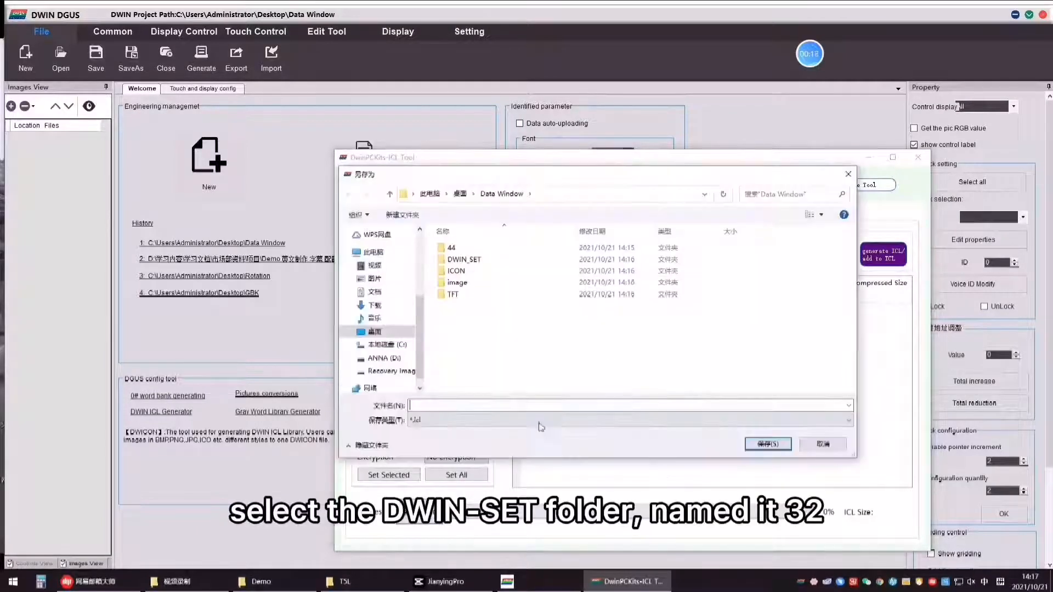
double_click(464, 259)
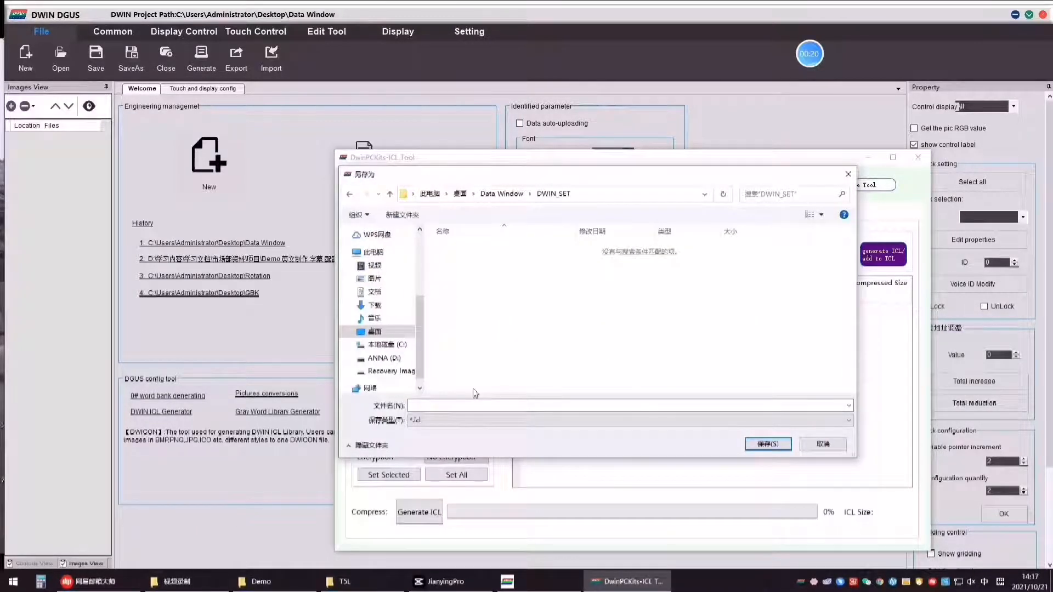
type("32")
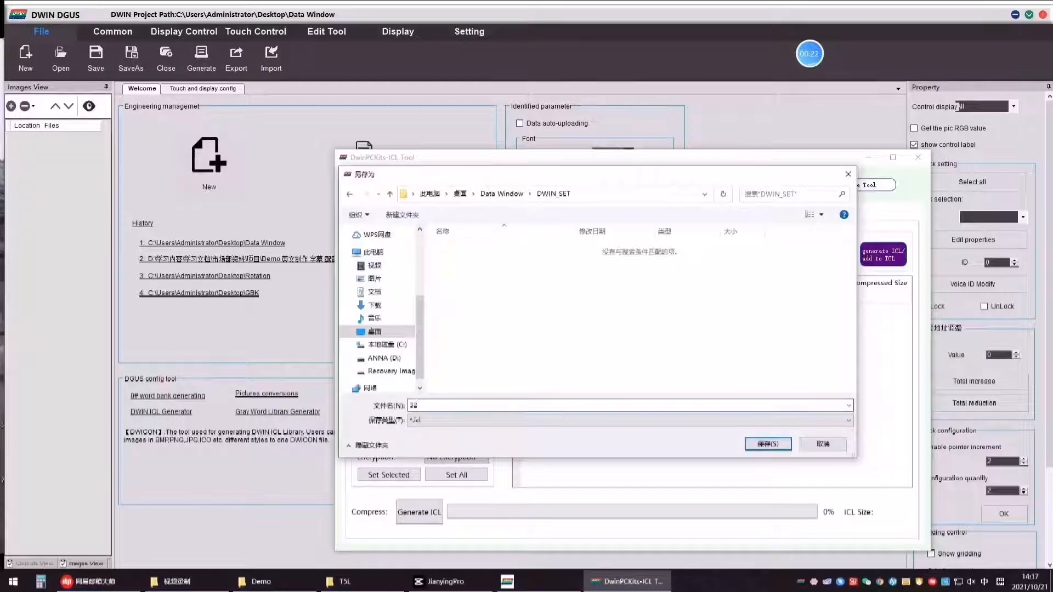
left_click(767, 444)
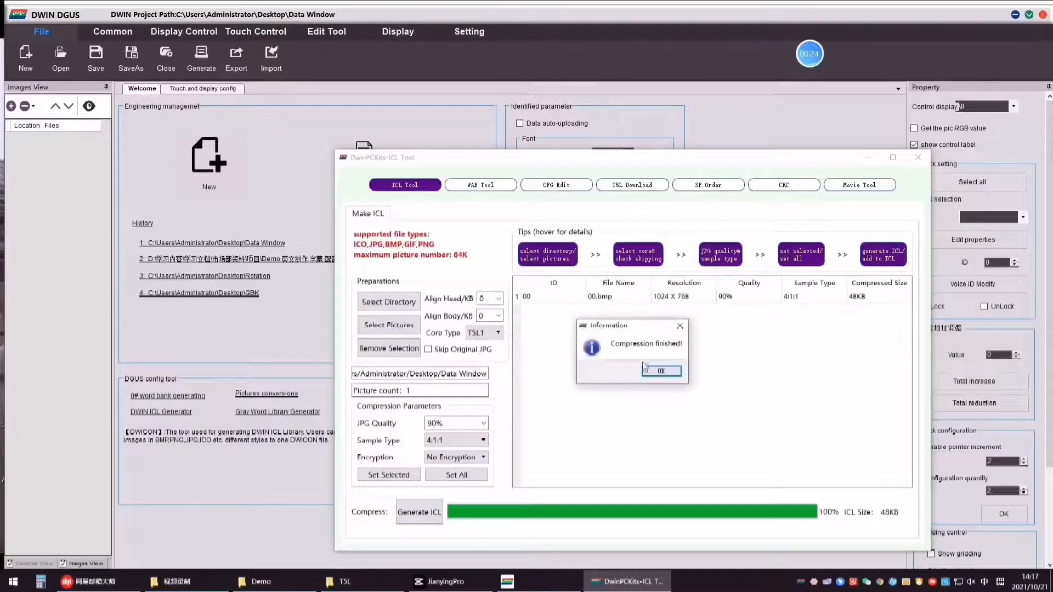
left_click(660, 371)
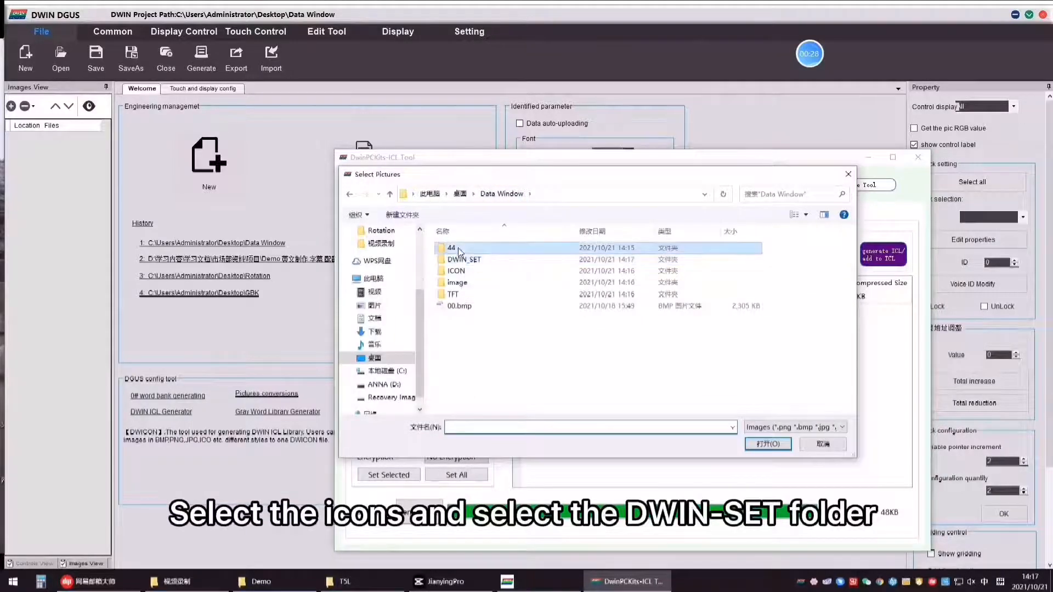
Step: Compress all thirteen images from folder 44 into a 44 icon library in DWIN_SET
double_click(452, 247)
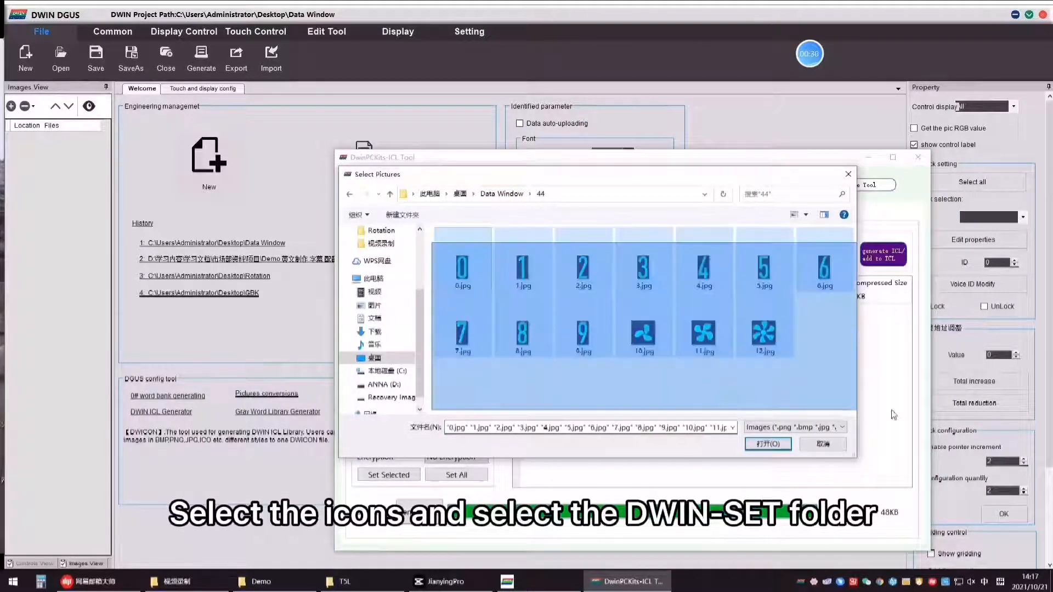
left_click(766, 444)
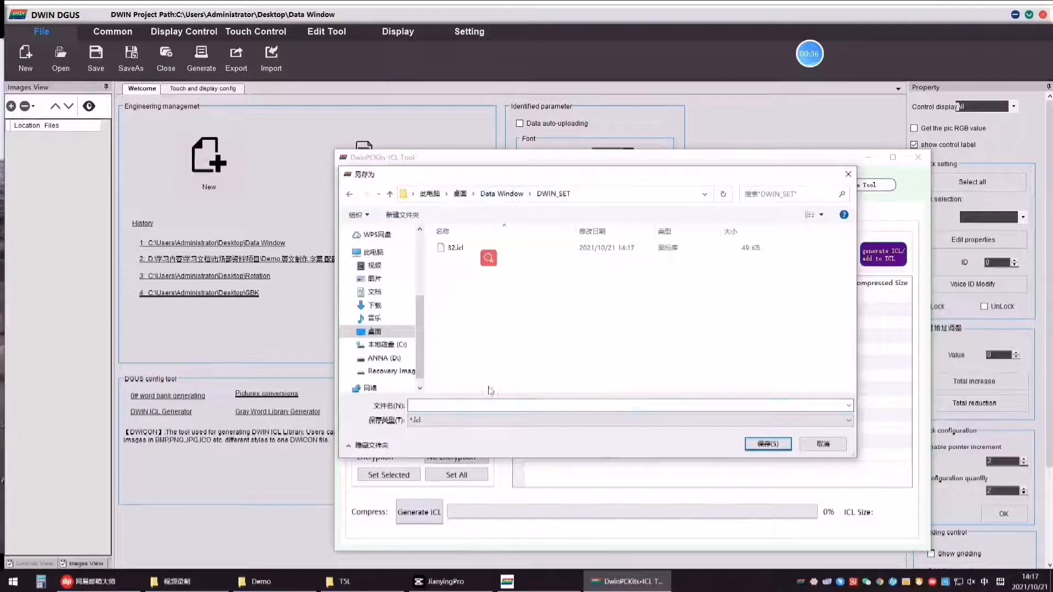
type("44")
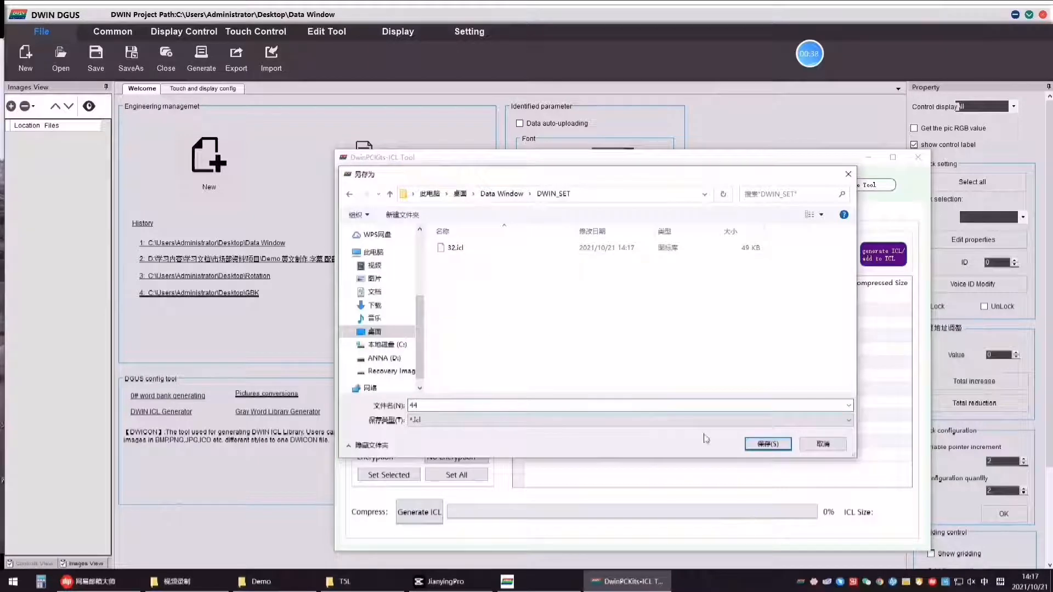
left_click(768, 444)
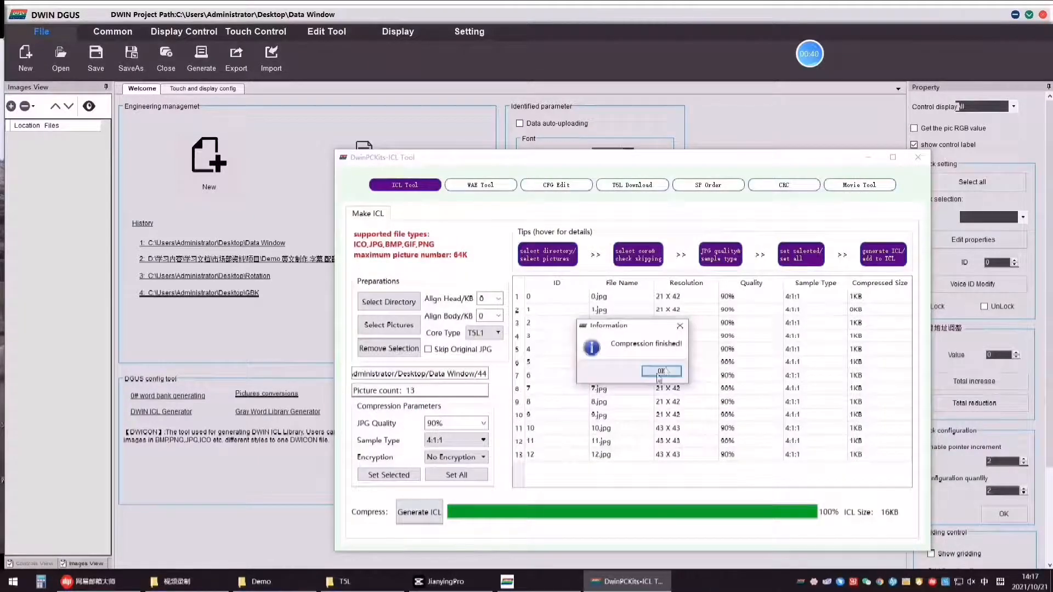
left_click(660, 372)
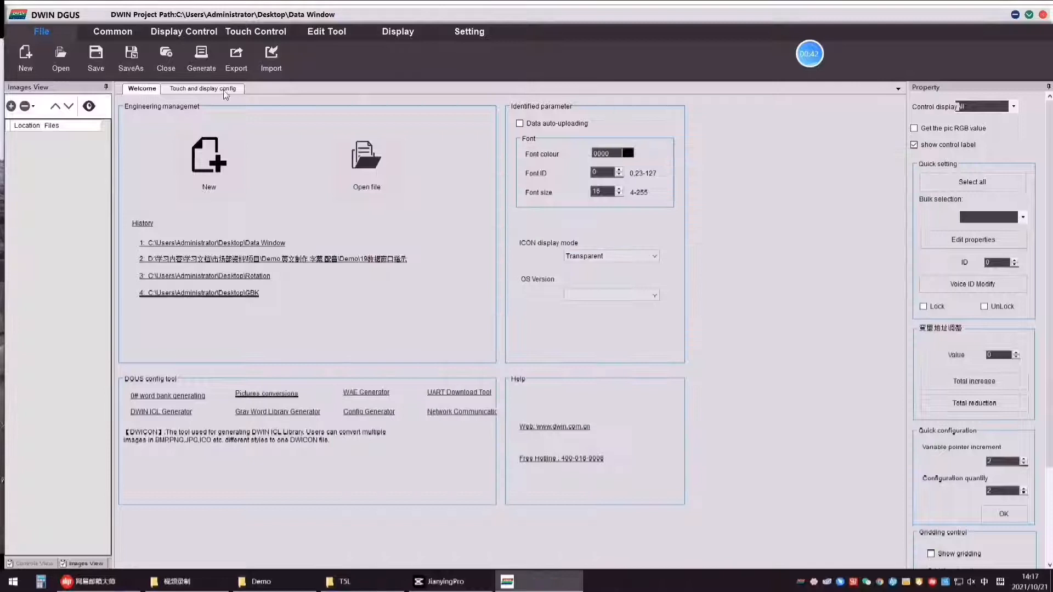
Step: Import 00.bmp as the page background showing the Wind speed setting screen
left_click(202, 88)
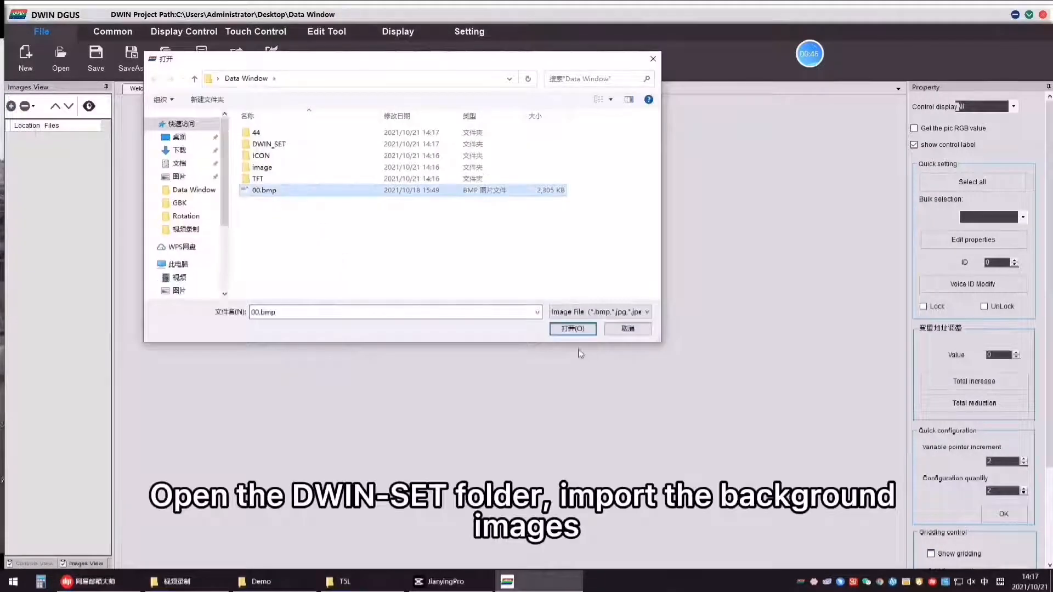
left_click(572, 328)
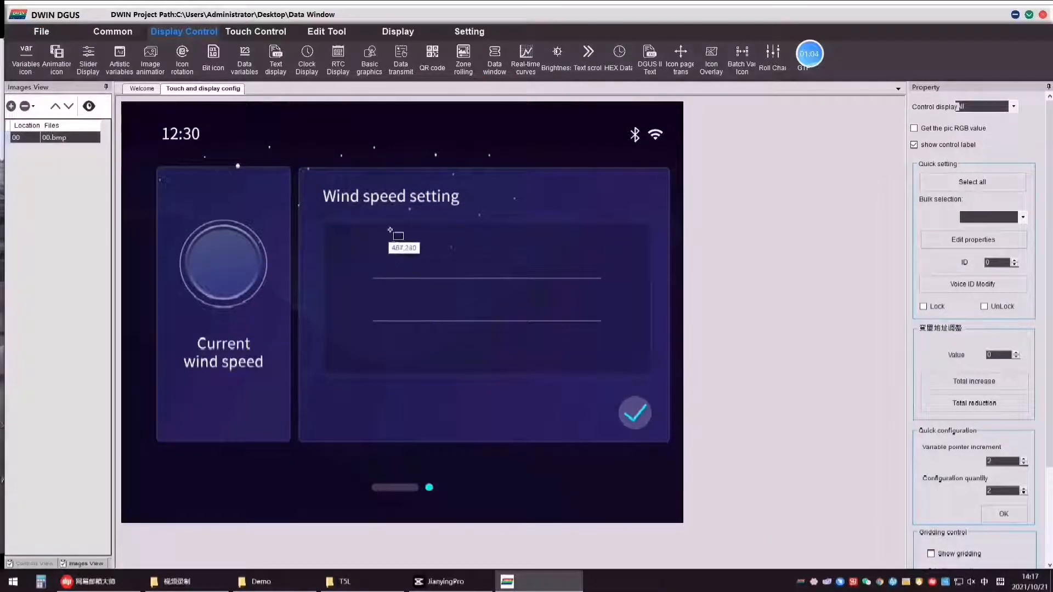
Step: Draw a data window on the wind speed panel with limits 0 to 50 and digit size 40
left_click_drag(390, 231, 484, 375)
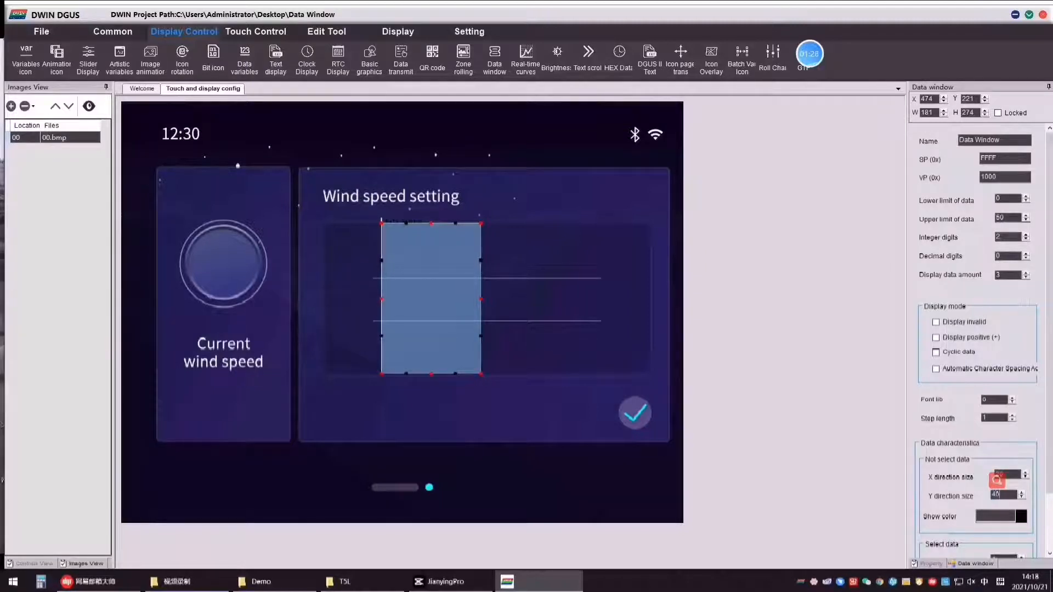
left_click(1001, 516)
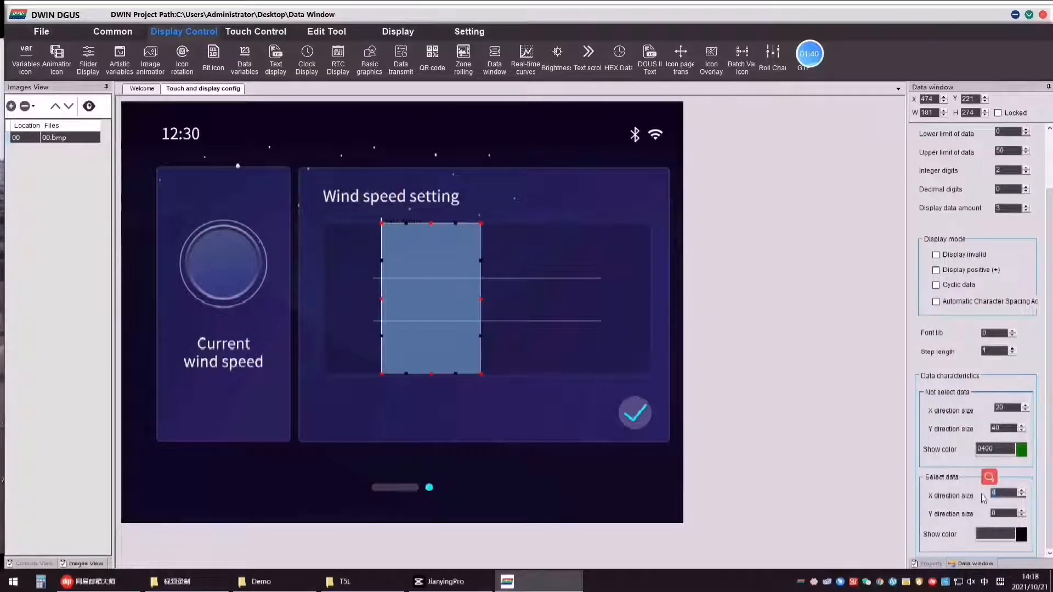
type("40")
left_click(1008, 513)
type("80")
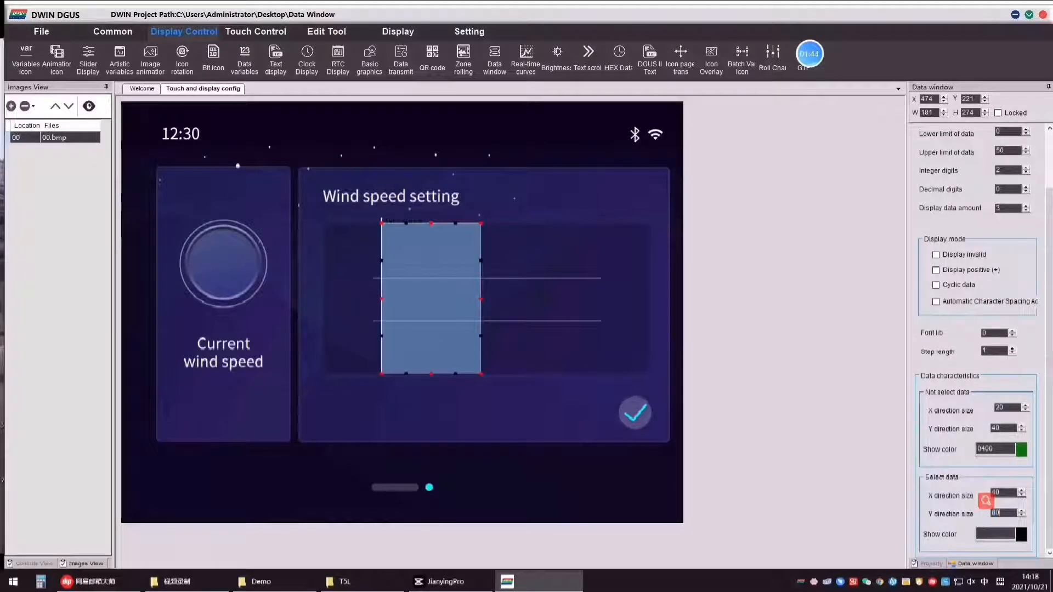
left_click(997, 533)
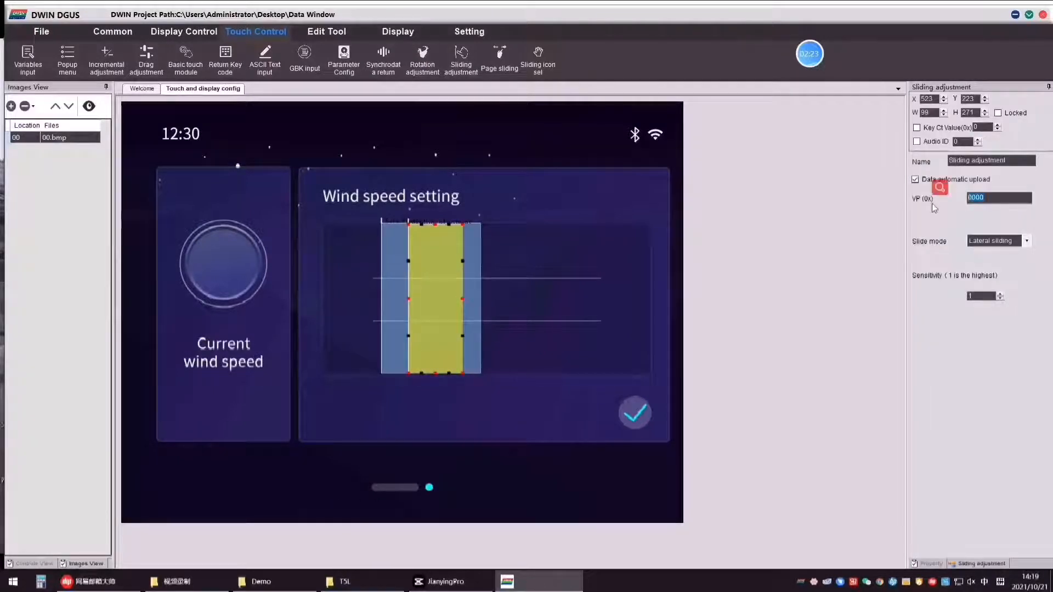
Step: Set the sliding adjustment on VP 1000 to Vertical sliding mode and confirm
left_click(1026, 241)
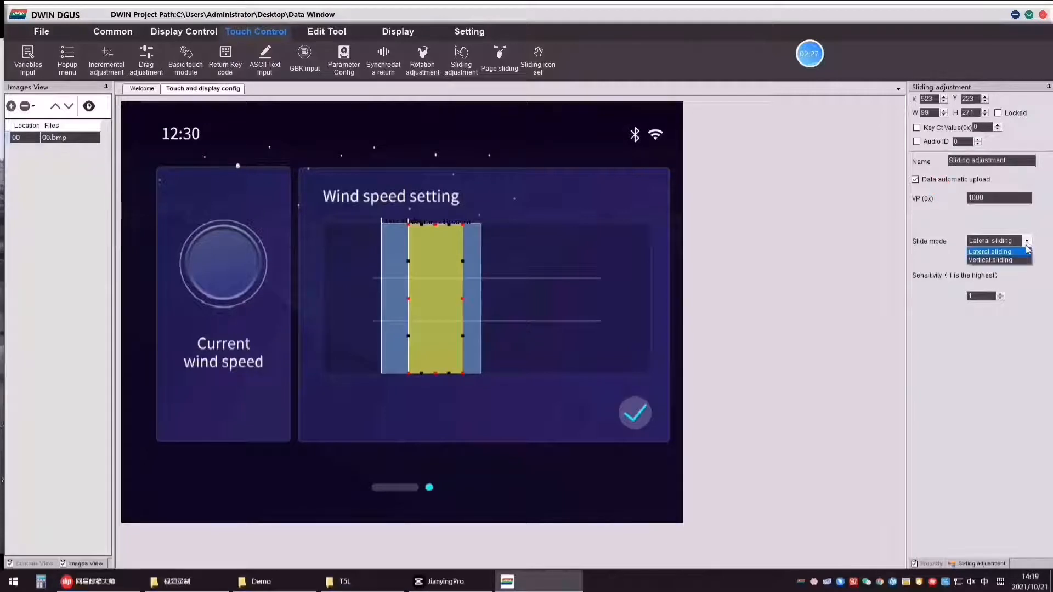
left_click(989, 260)
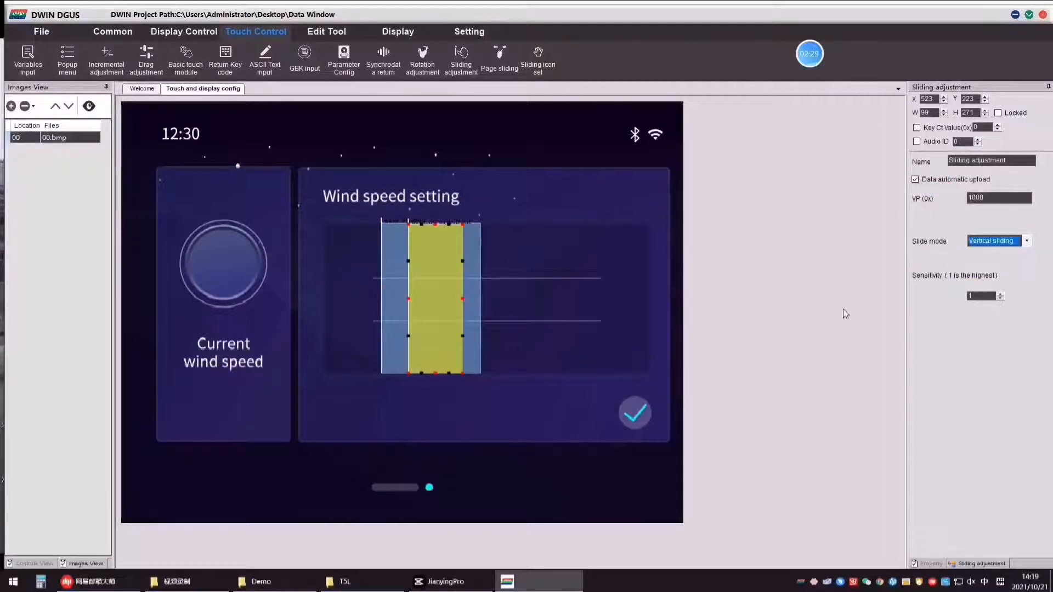
left_click(184, 31)
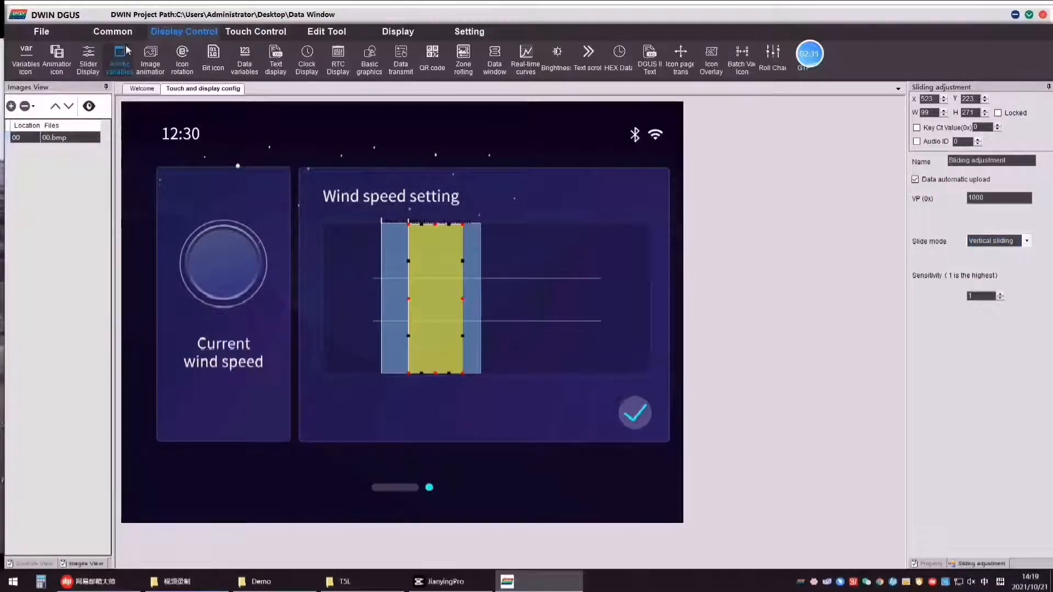
Step: Add an artistic variable in the wind speed circle using 44.icl with start icon 0
left_click(118, 60)
type("1000")
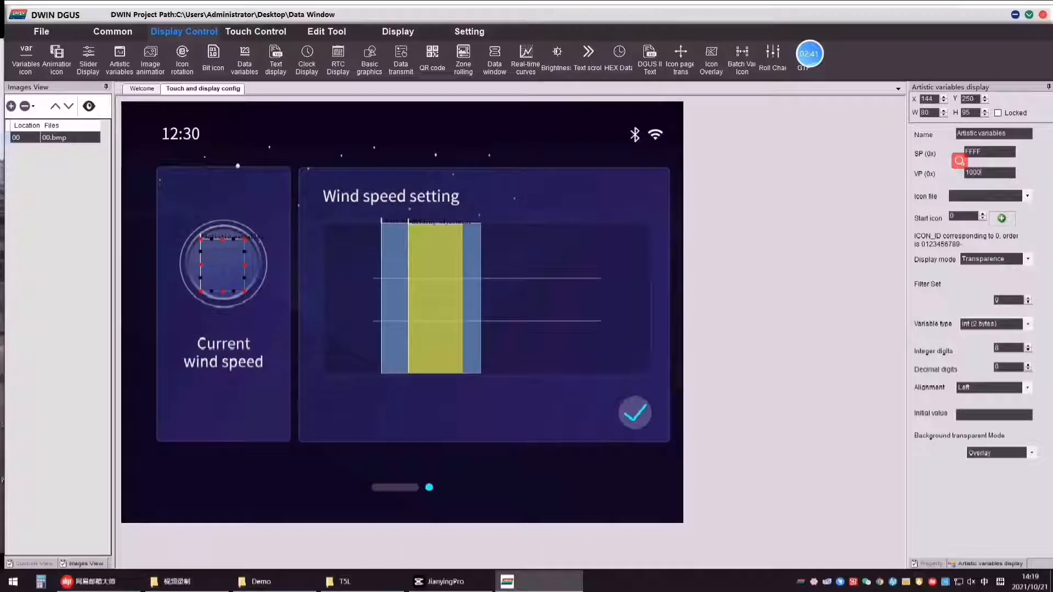
left_click(1026, 195)
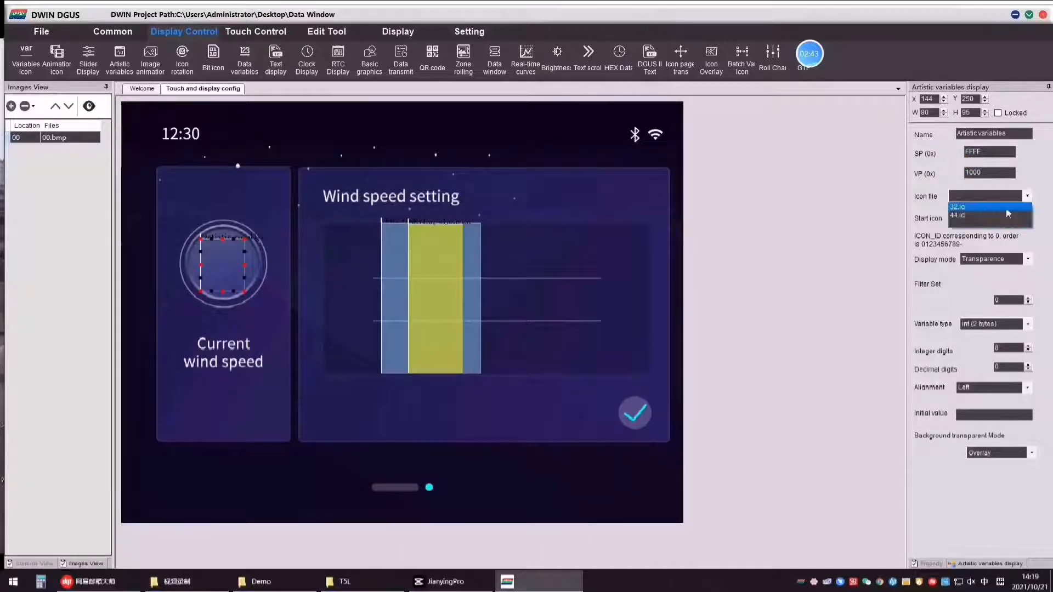
left_click(956, 215)
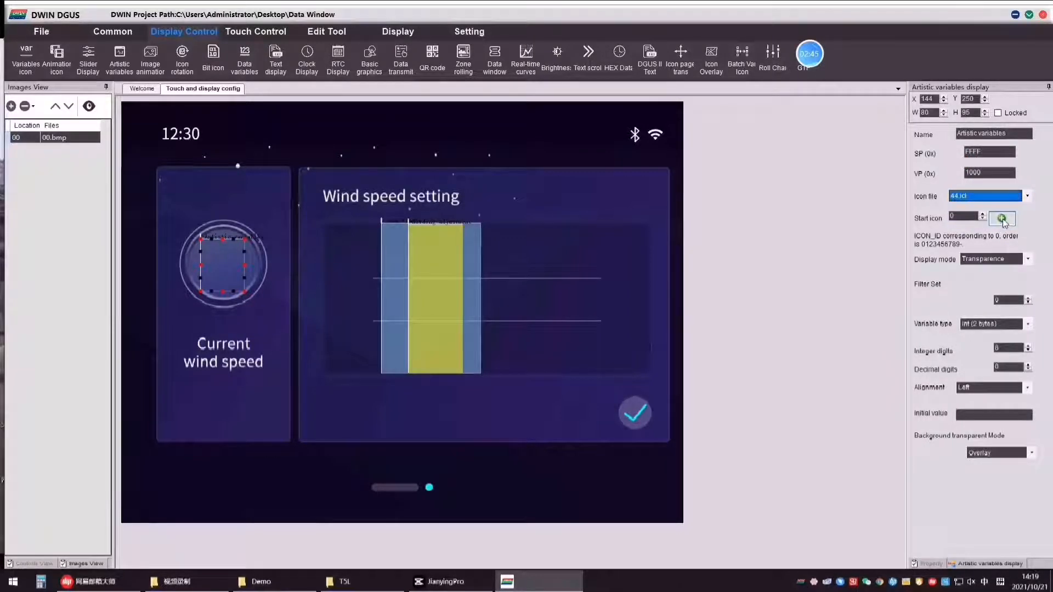
left_click(1001, 218)
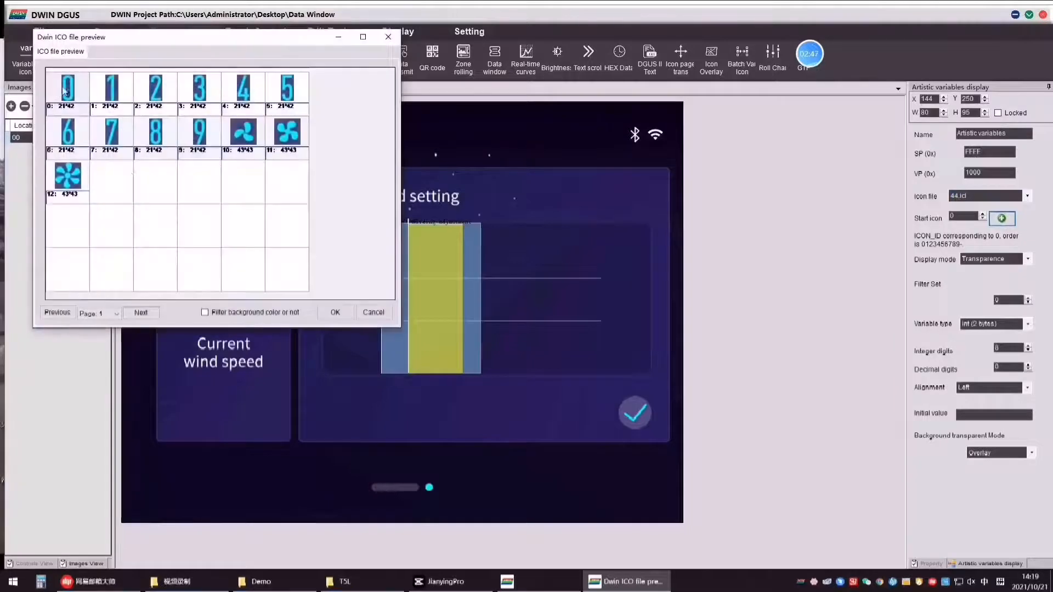
left_click(372, 311)
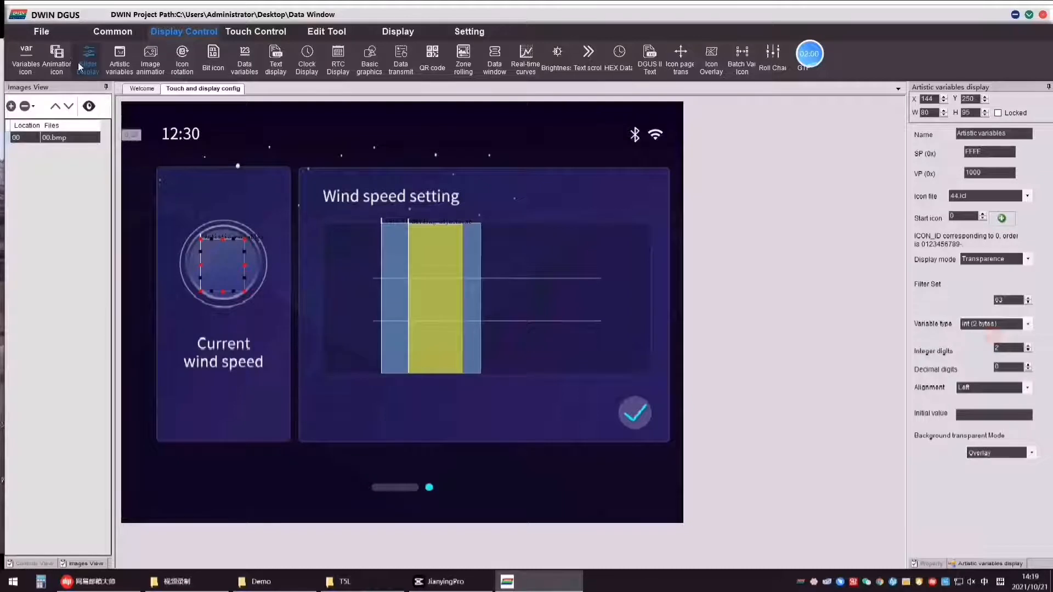
Step: Save the project and generate the configuration files
left_click(95, 57)
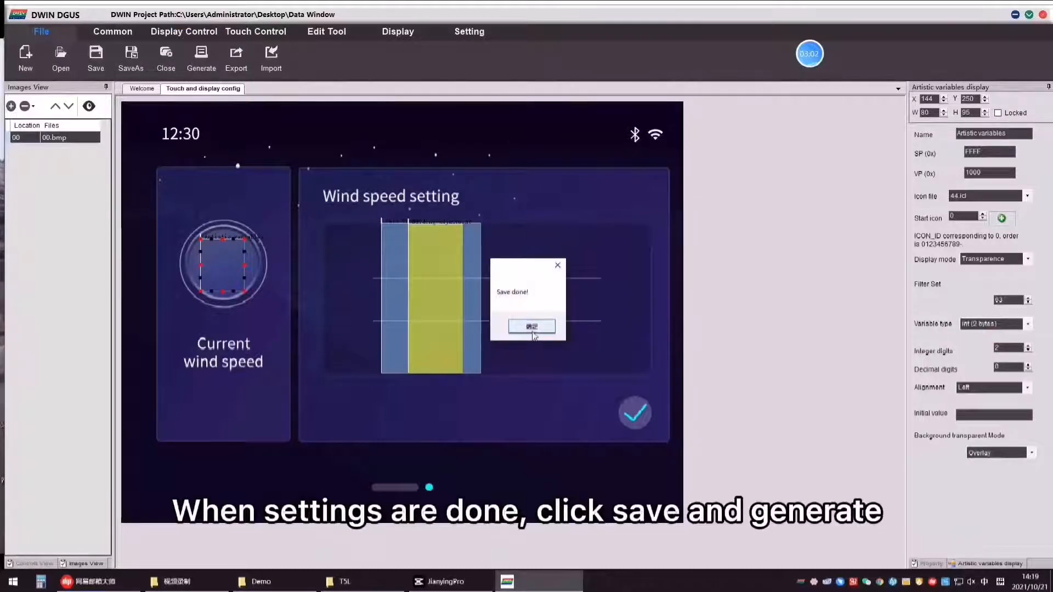
left_click(531, 326)
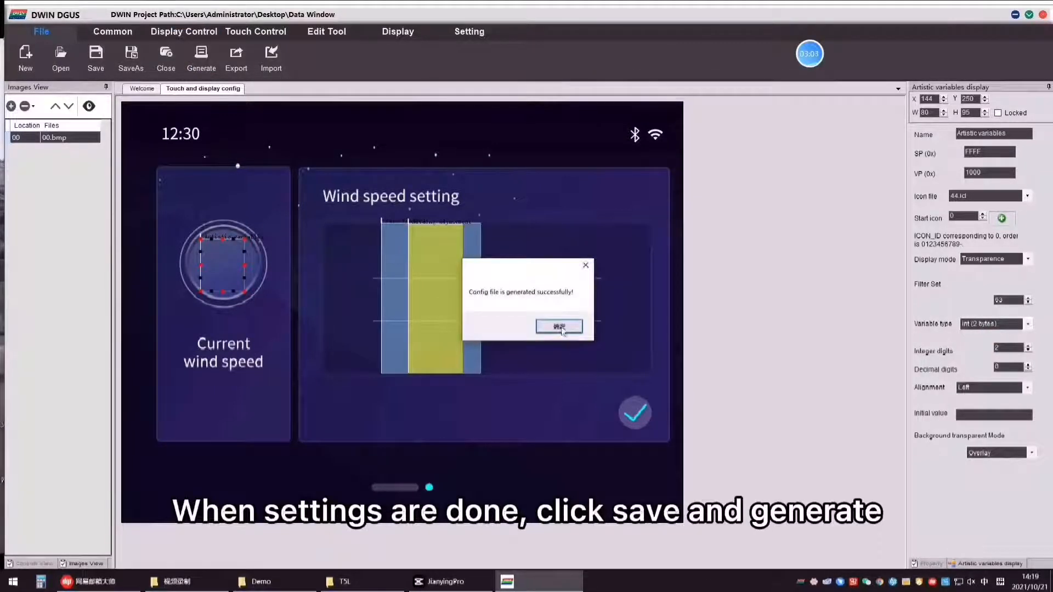